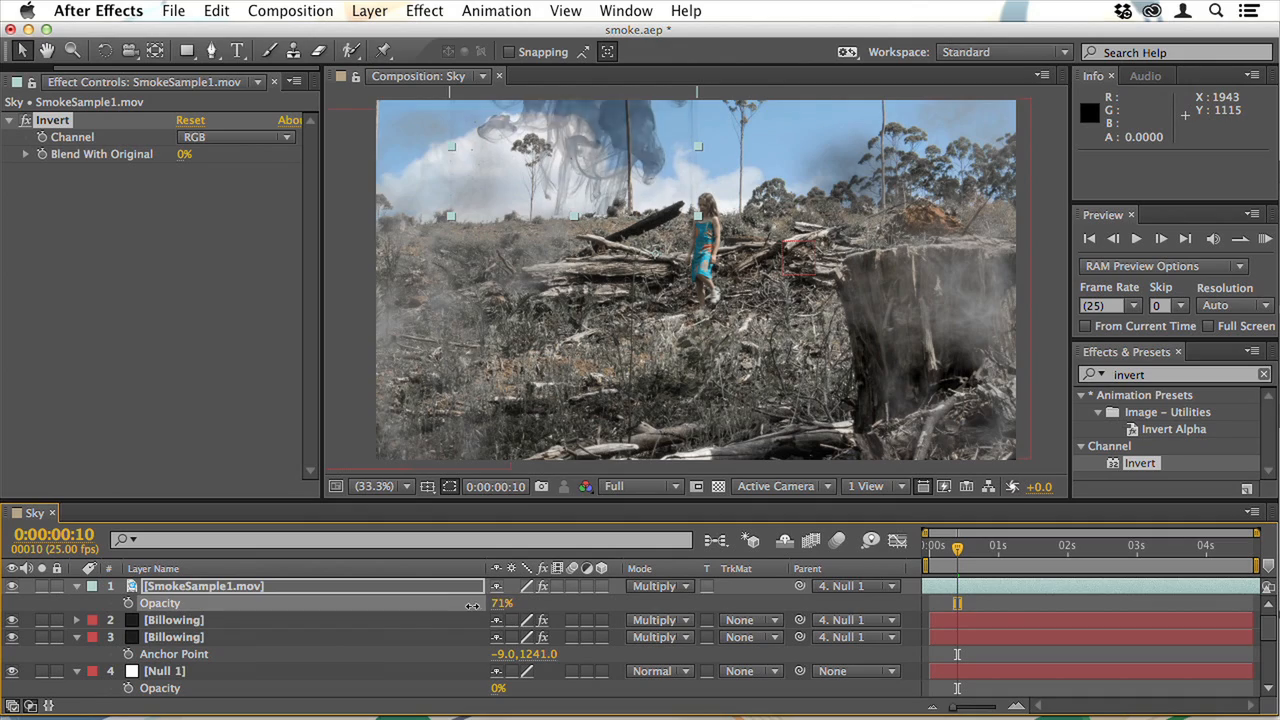
Step: Search the effects for 'gaus' while setting up the Shatter Map comp
text(gaus)
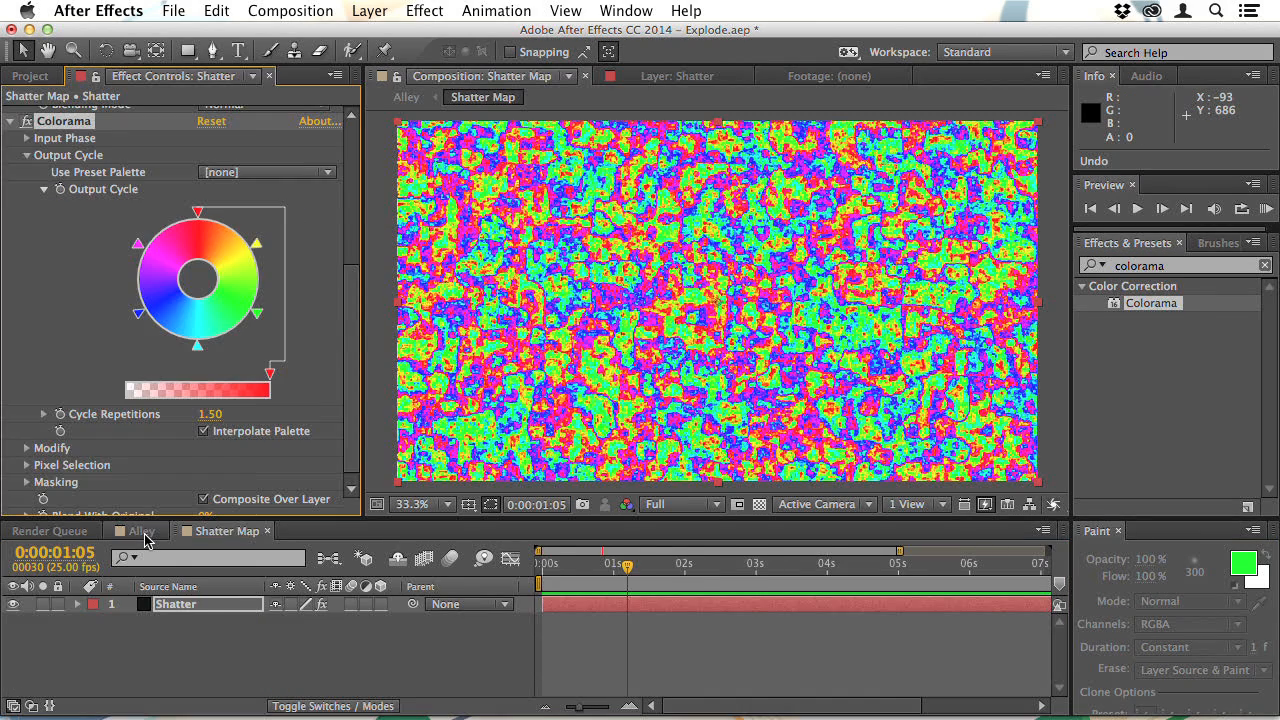
Step: Bring up the Alley composition with the Dust layer over the explosion
click(140, 530)
text(radial)
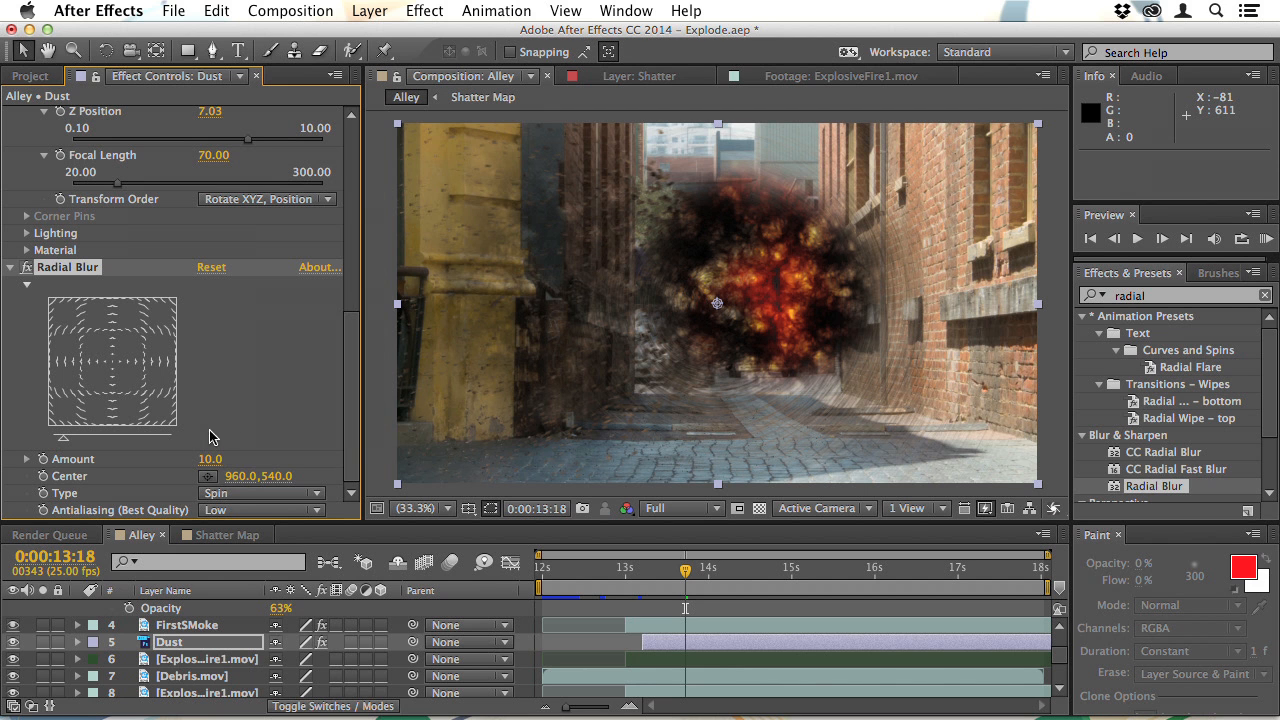
Step: Switch the Dust layer's Radial Blur to Zoom at amount 4 and preview the explosion composite
click(262, 492)
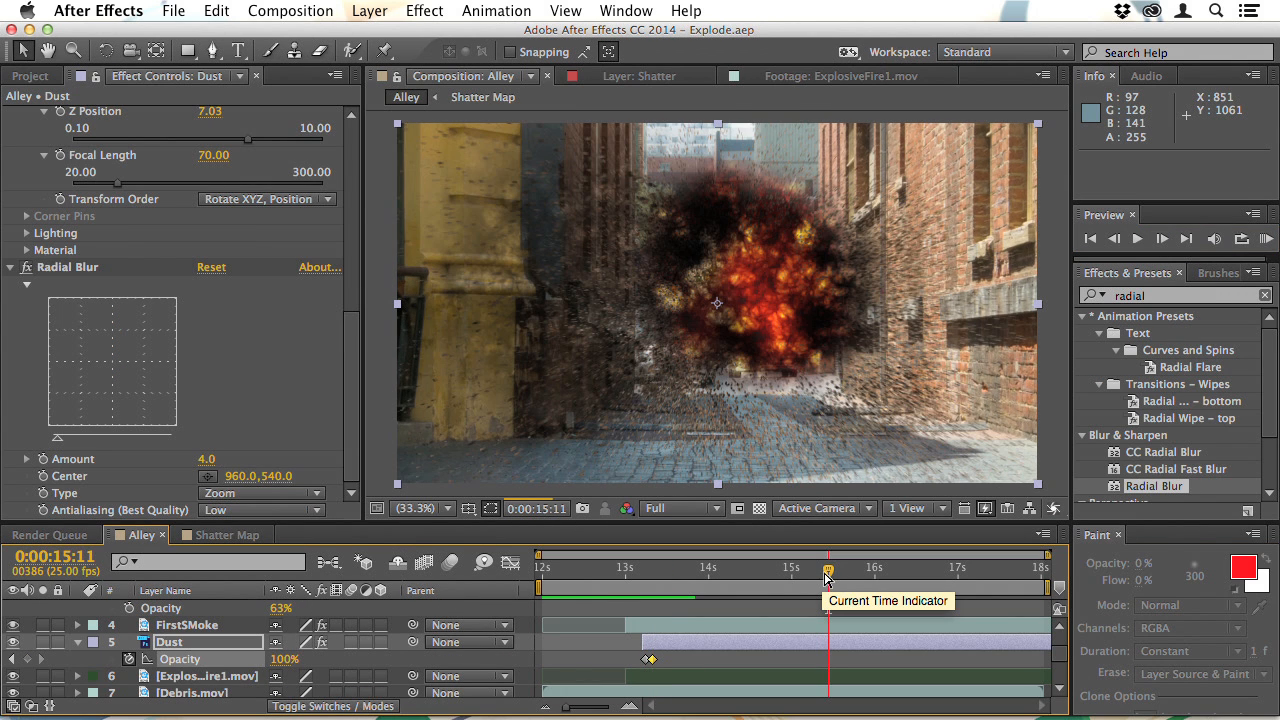
drag(828, 568, 804, 568)
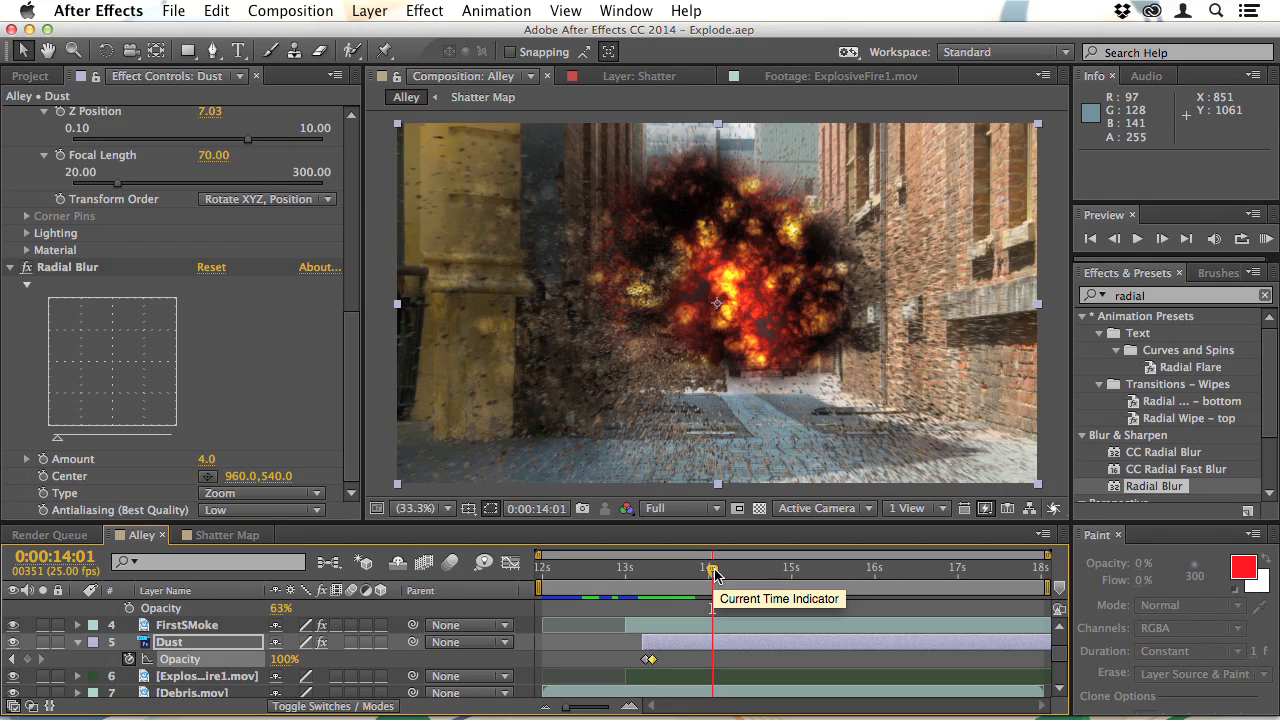
click(1266, 240)
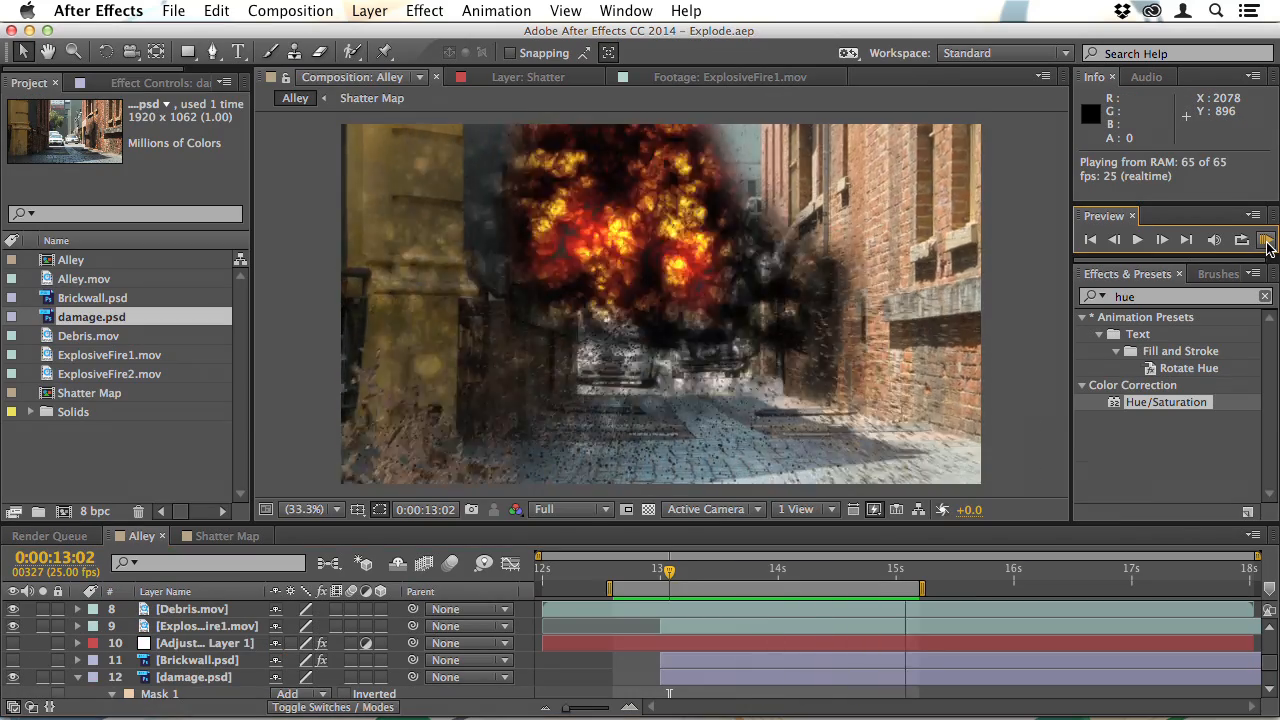